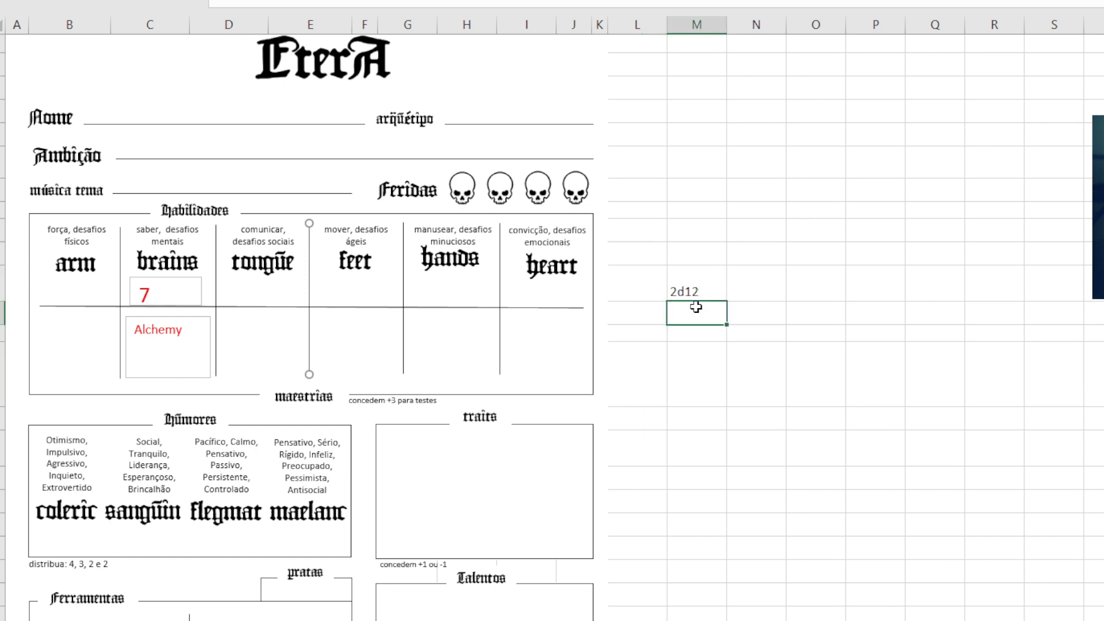
Draw a text box over the flegmat column of the Humores section, showing humor value 4.
click(874, 373)
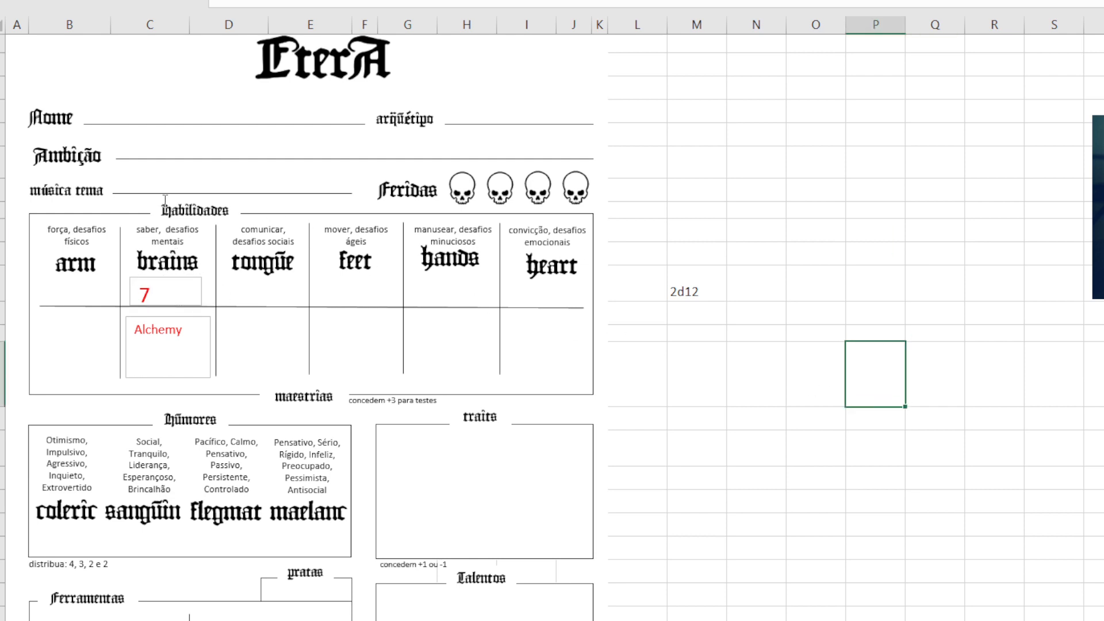
scroll(down, 3)
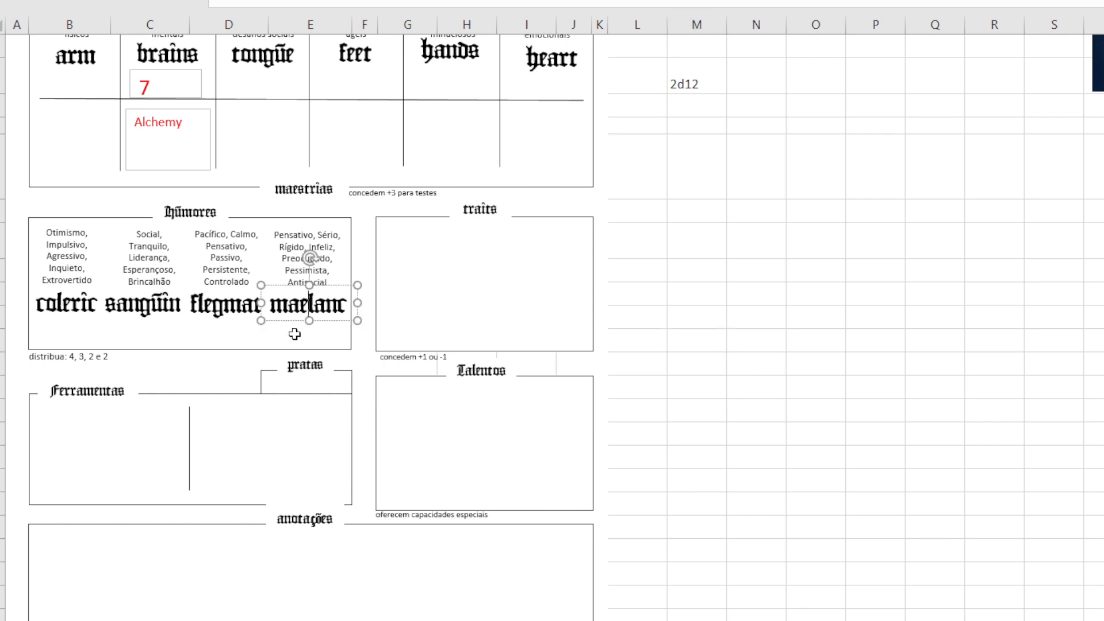
click(696, 294)
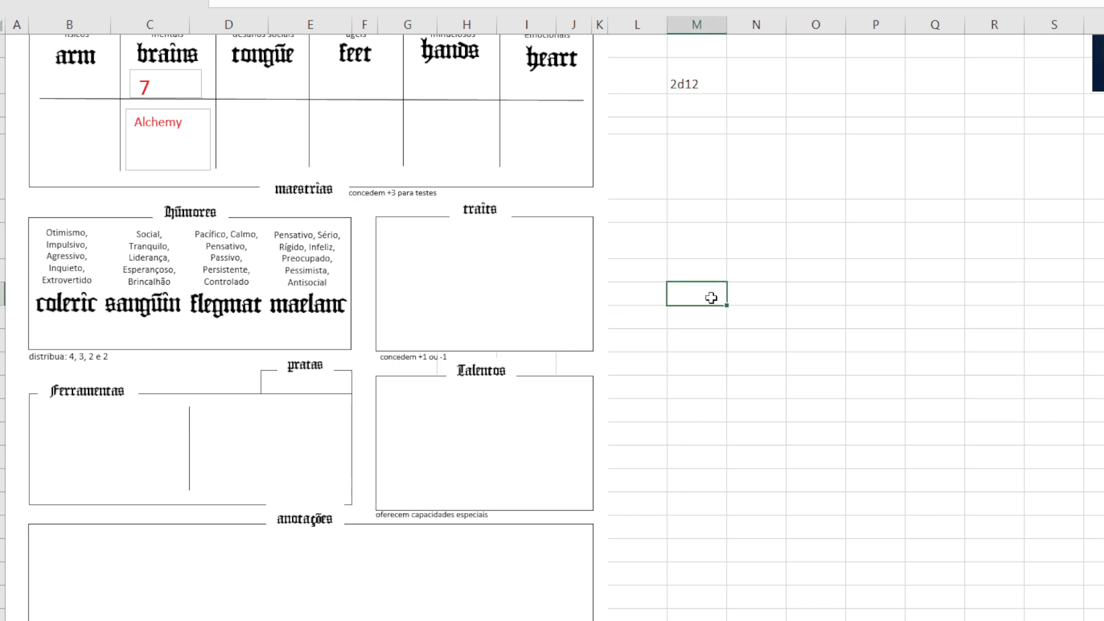
scroll(up, 3)
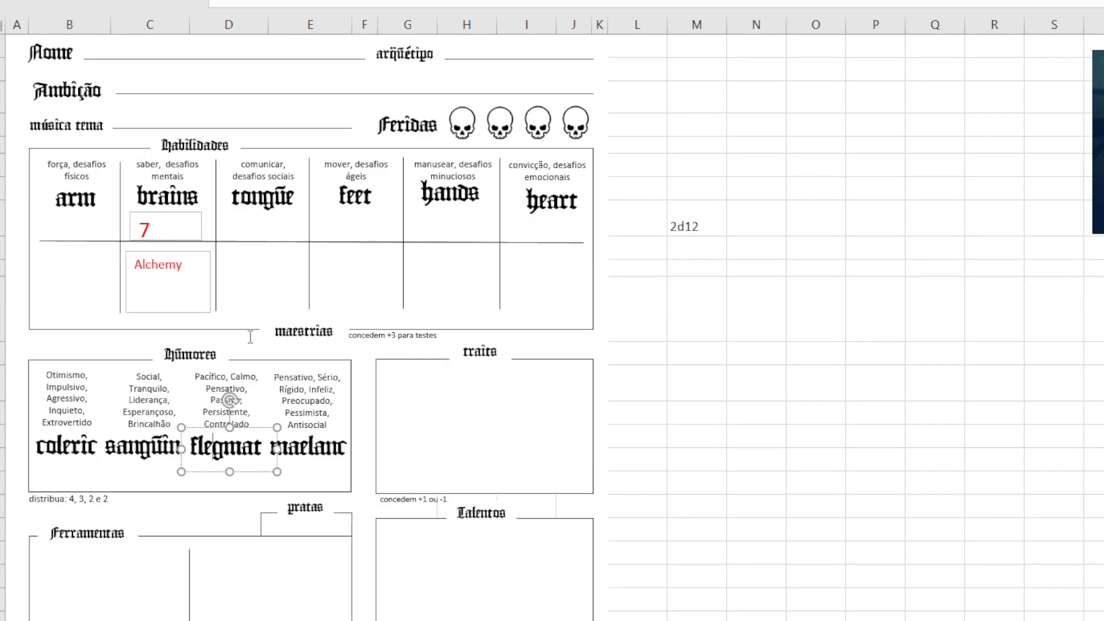
mouse_move(238, 316)
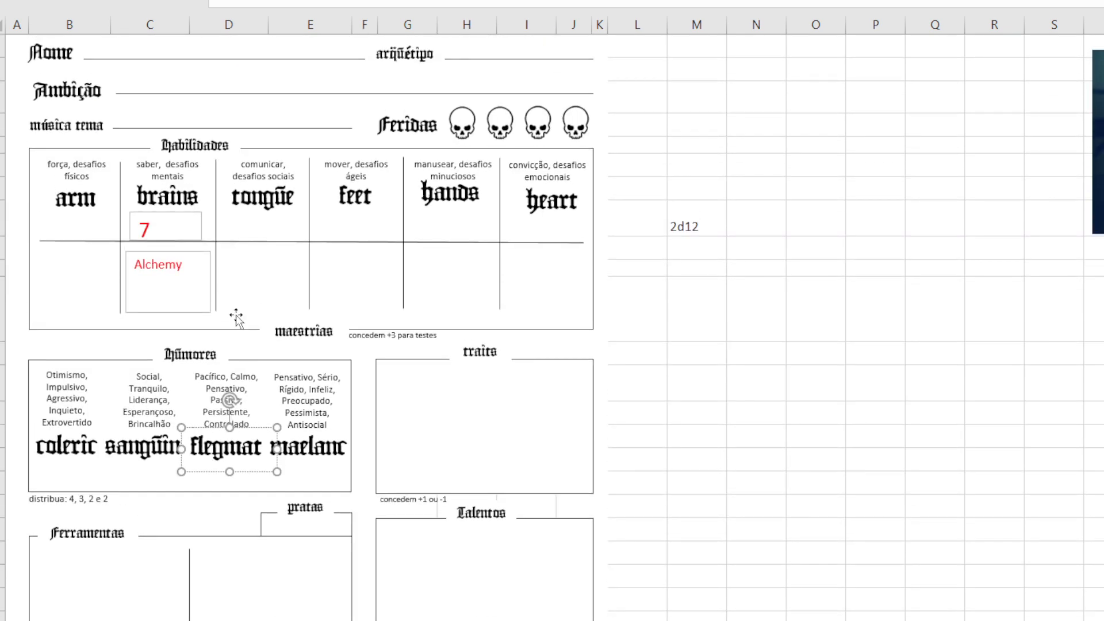
scroll(down, 3)
text(4)
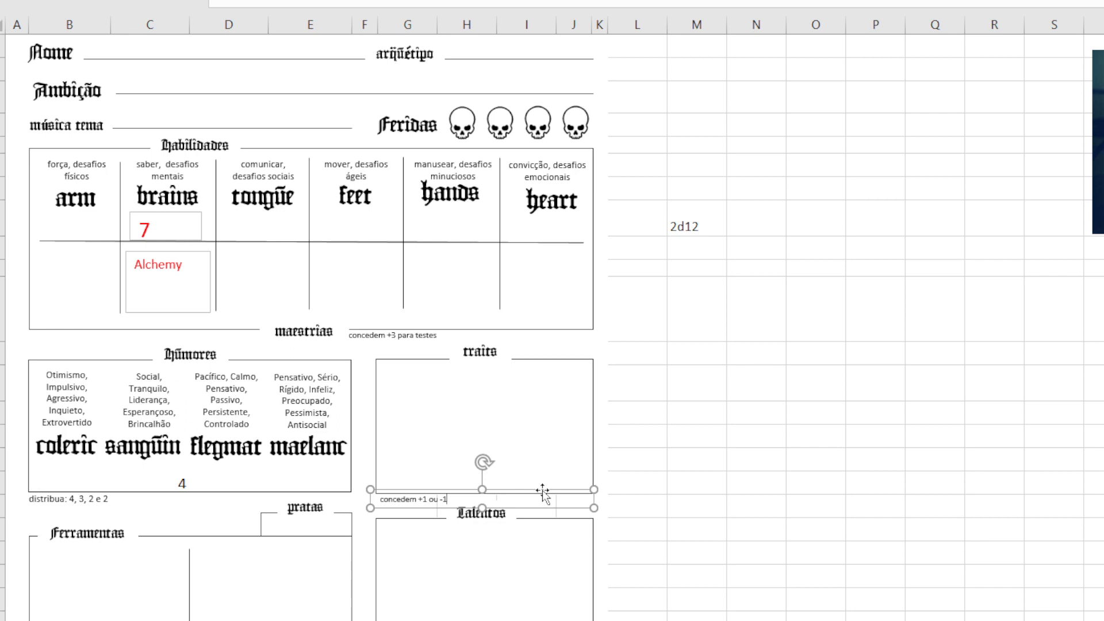
click(168, 281)
text( ()
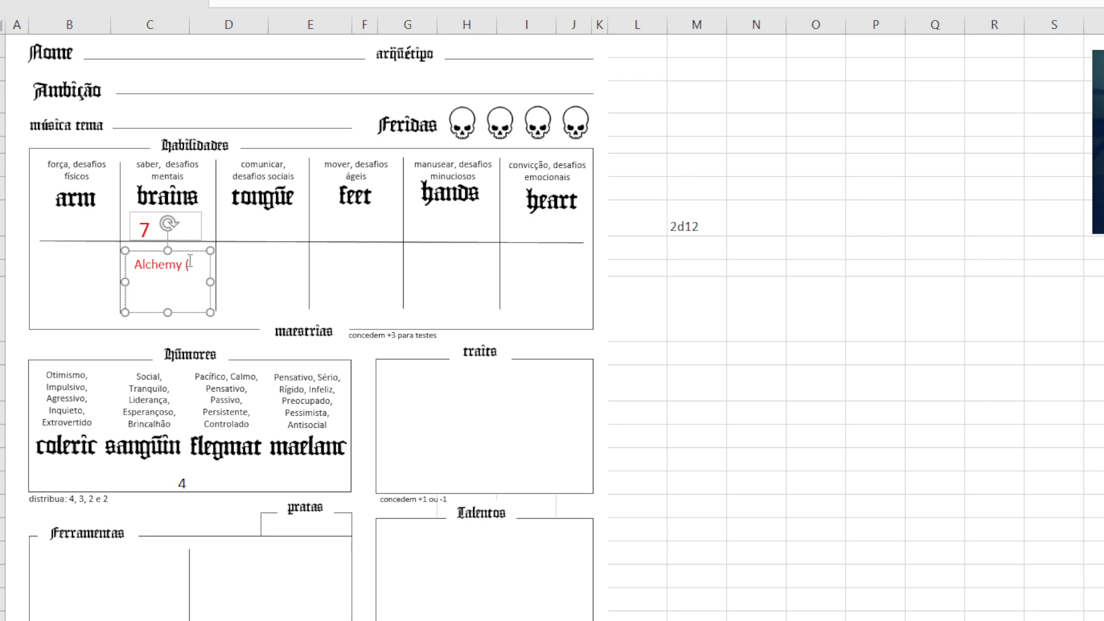